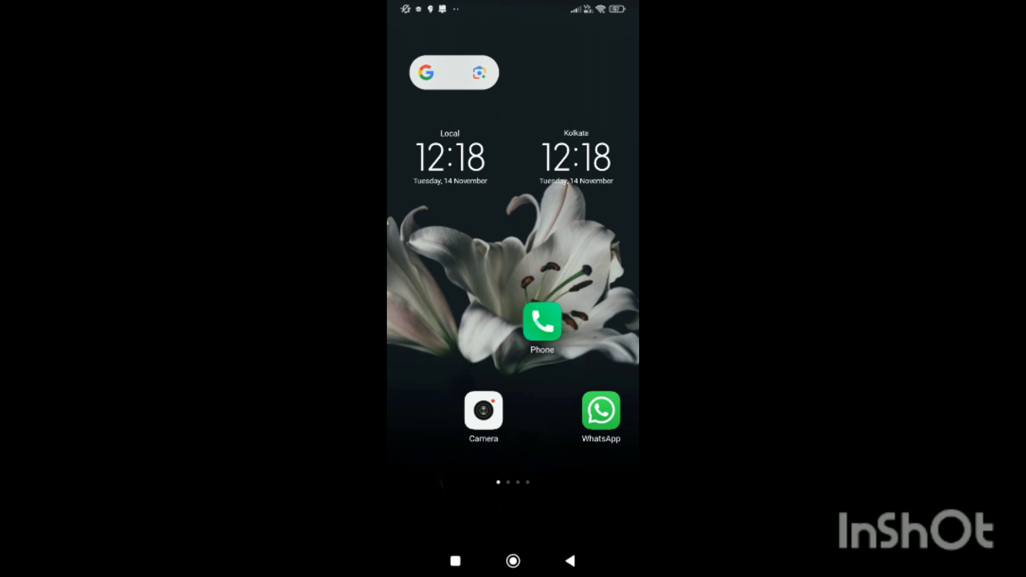
# Step: Launch Snapchat from the next home screen page
pyautogui.hscroll(-3)
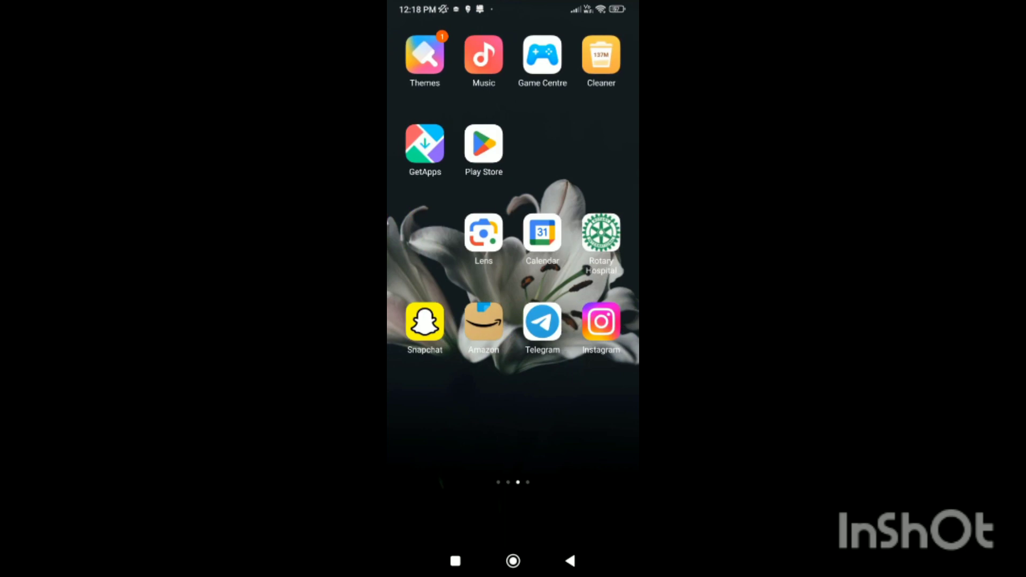
pyautogui.click(424, 321)
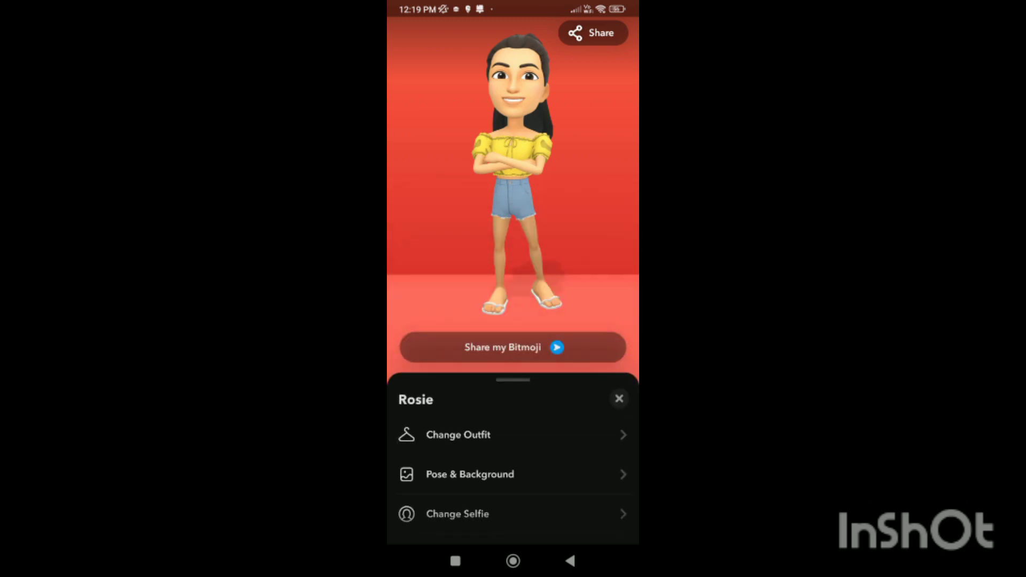
# Step: Close the Bitmoji options sheet to return to the profile page
pyautogui.click(618, 399)
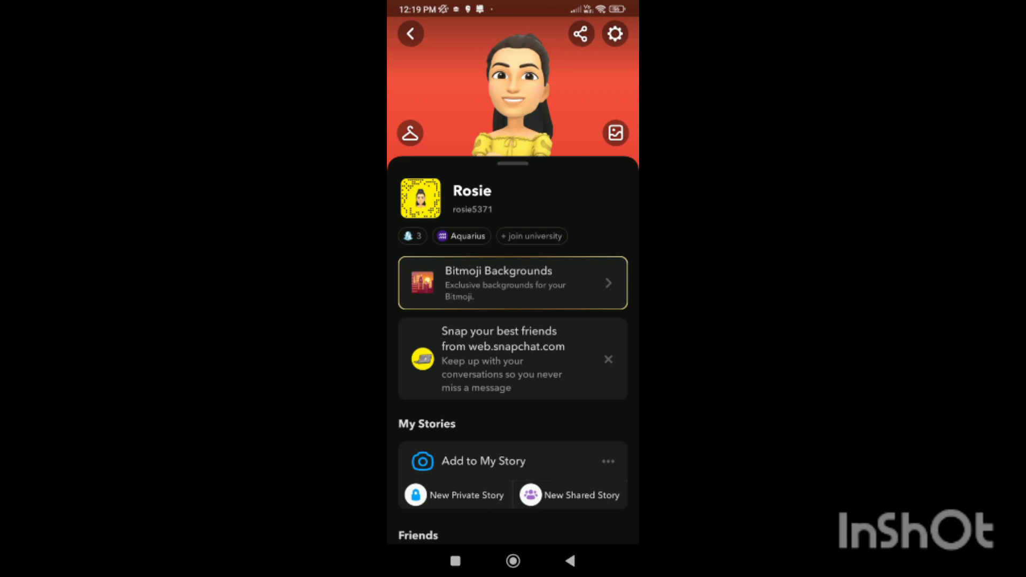
# Step: Go through Settings to Privacy Control and reach the See My Location screen
pyautogui.click(613, 33)
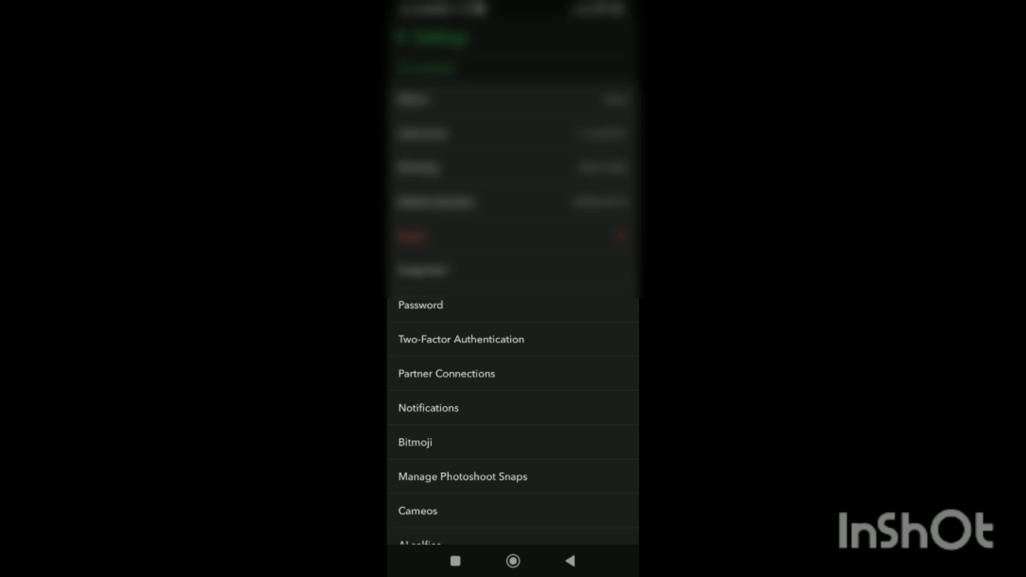
pyautogui.scroll(-3)
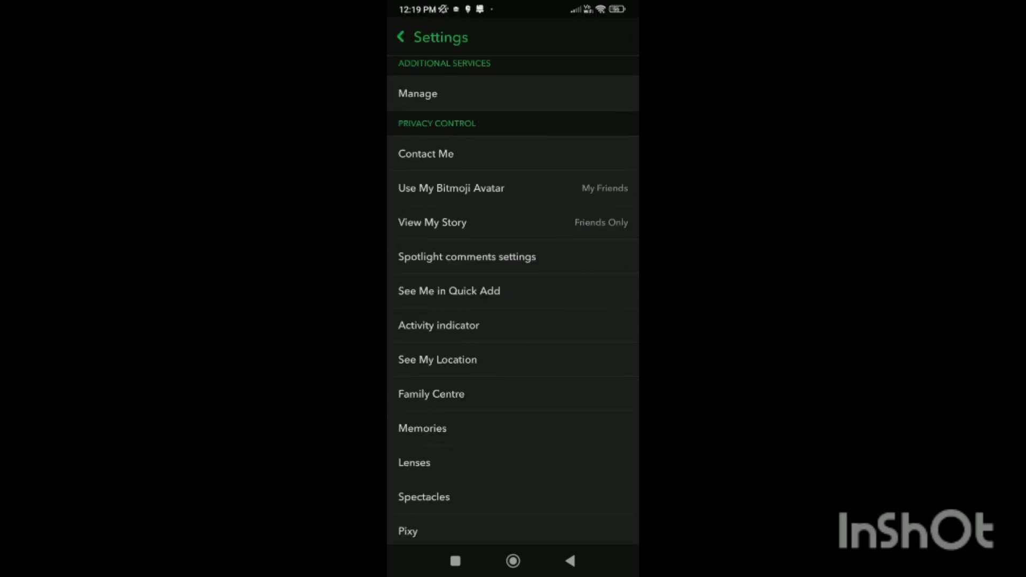
pyautogui.scroll(-3)
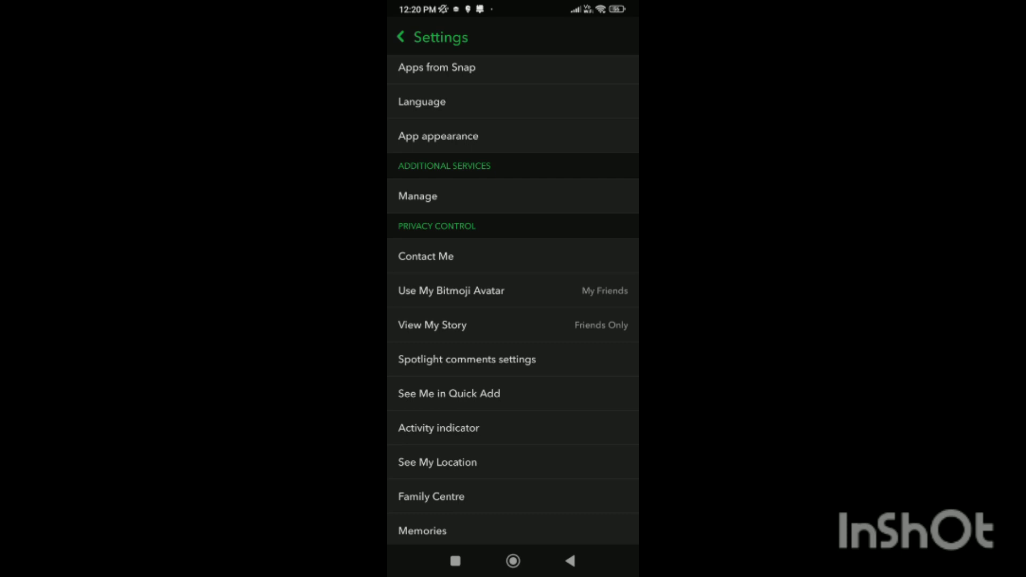
pyautogui.scroll(-3)
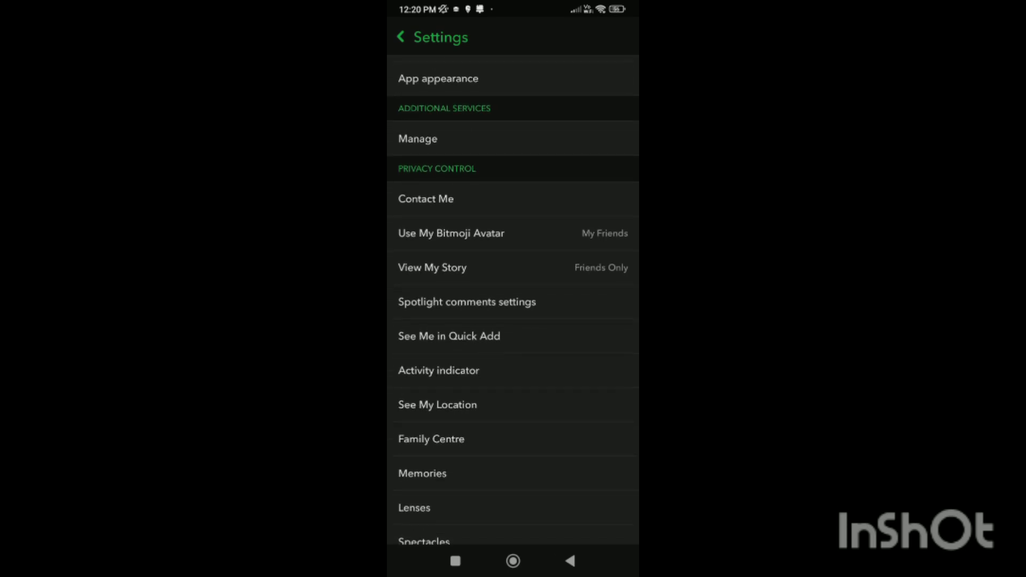
pyautogui.click(438, 404)
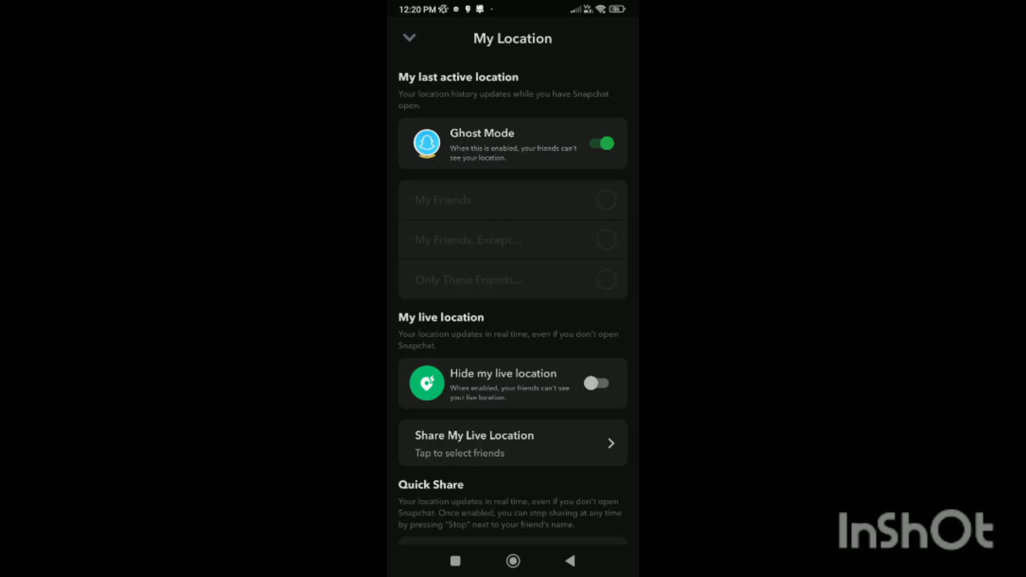
# Step: Turn Ghost Mode off so location is shared with My Friends
pyautogui.click(600, 143)
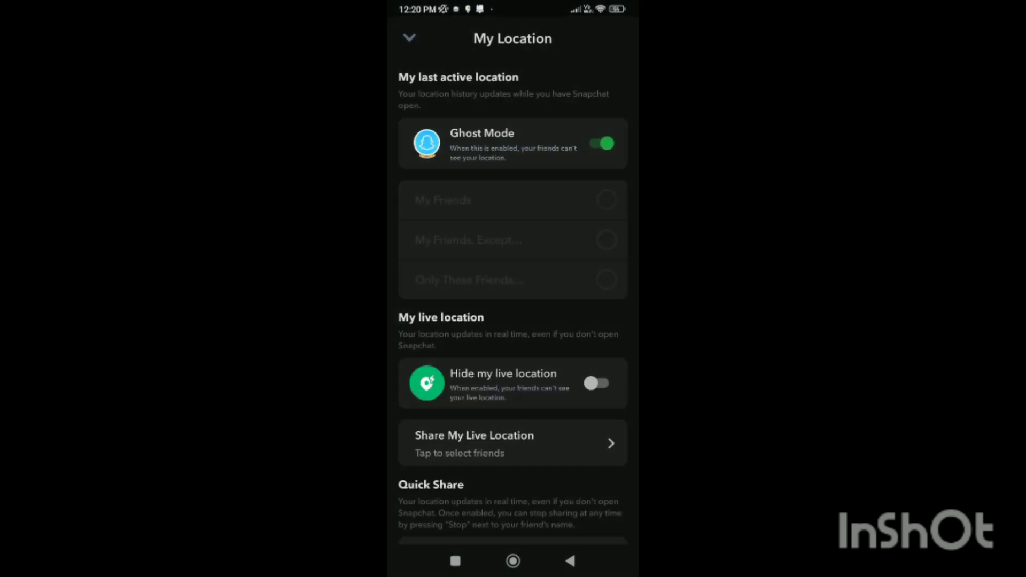
pyautogui.click(599, 143)
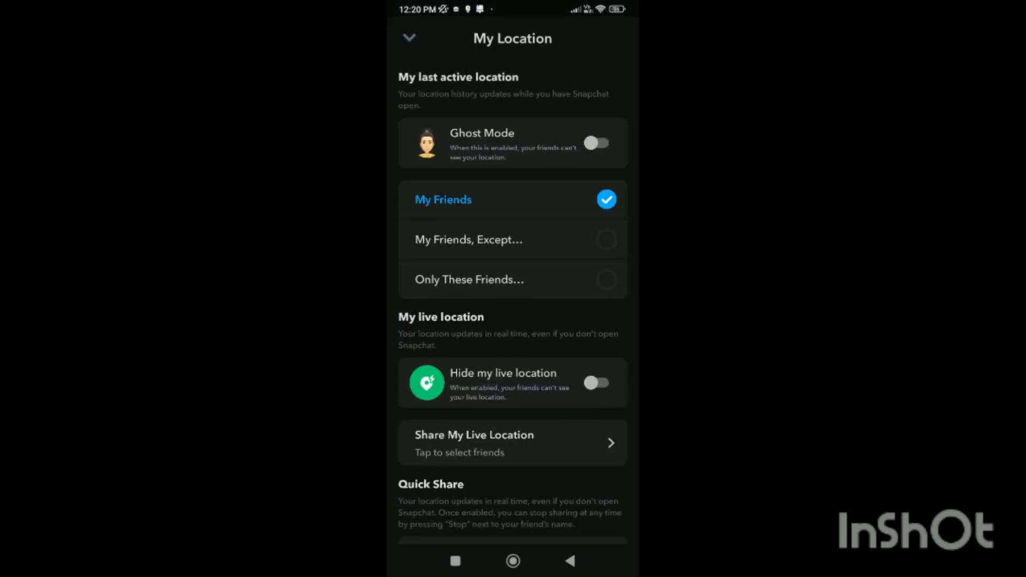